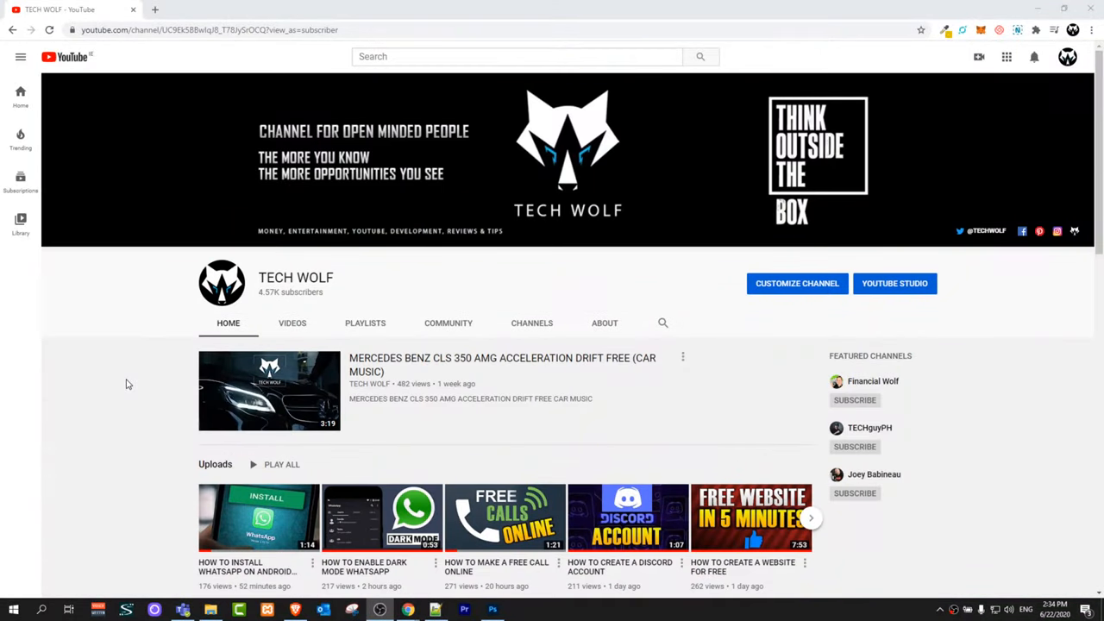
- Reach Apps & features from the Start button's quick menu
scroll("down", 3)
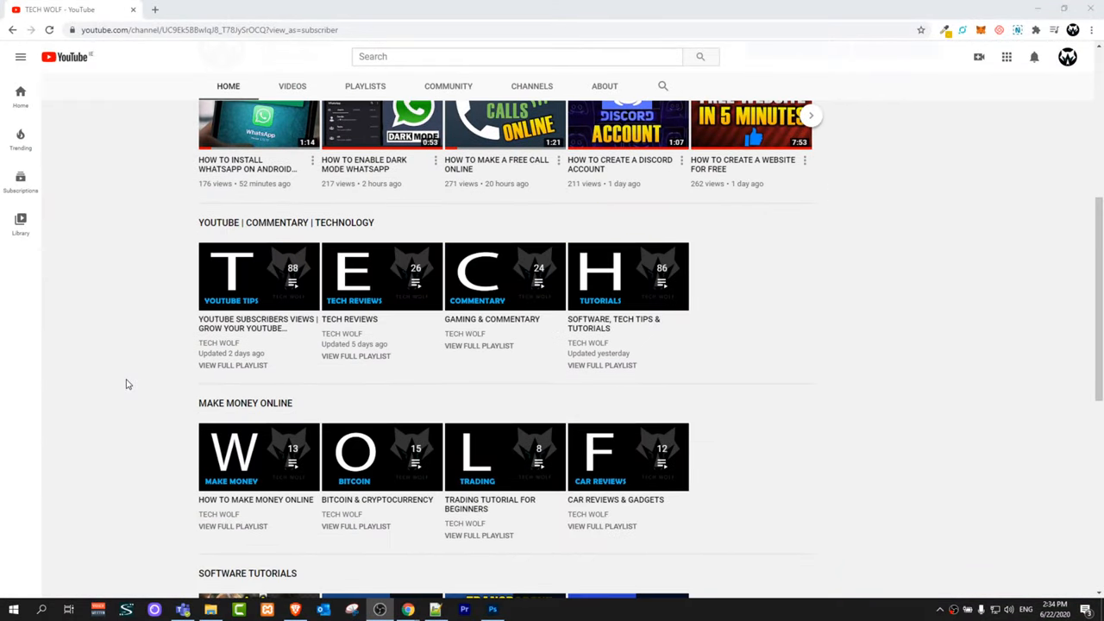
scroll("down", 3)
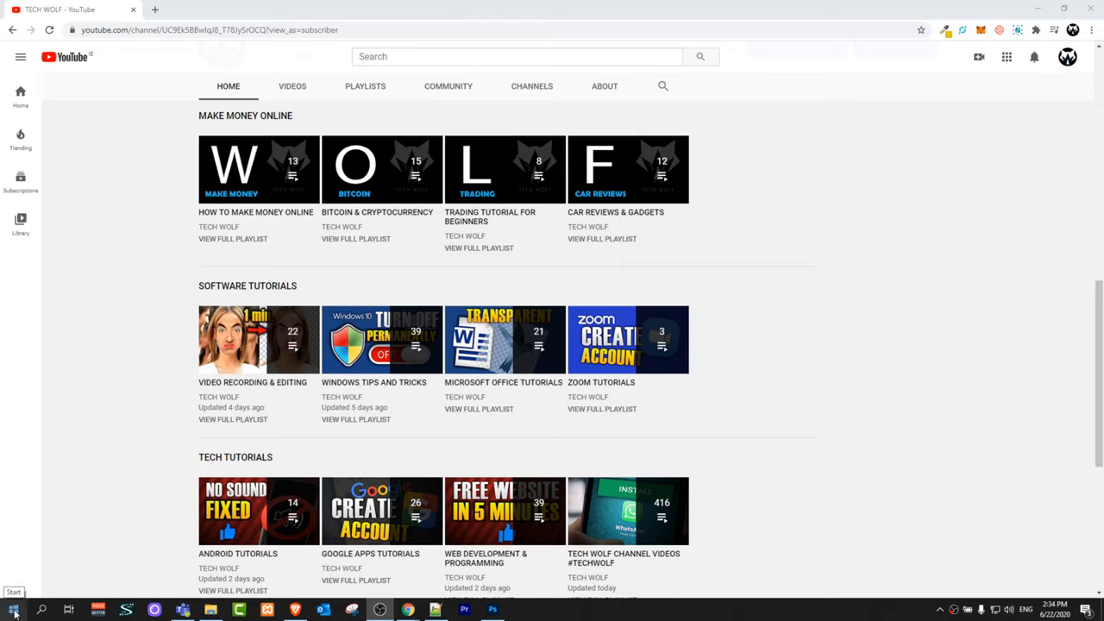
right_click(14, 607)
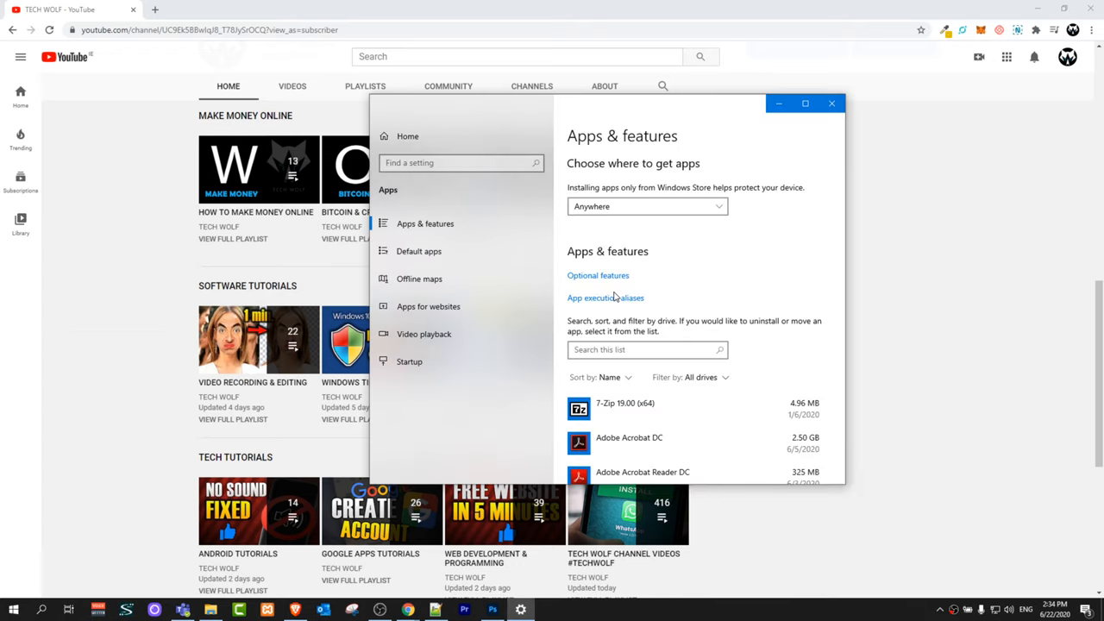
scroll("up", 3)
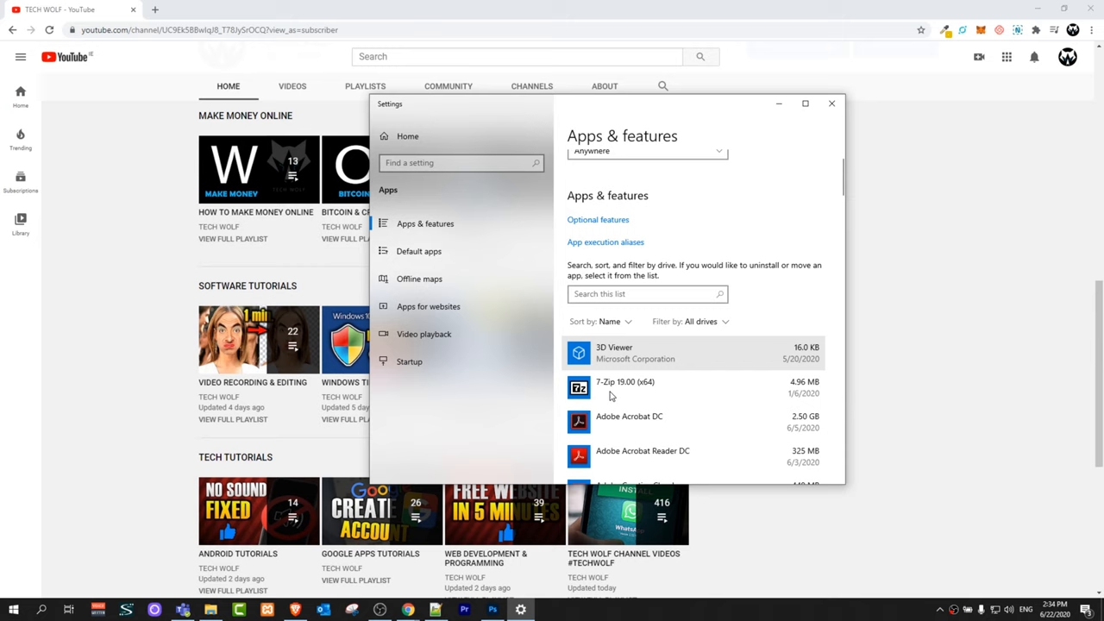
scroll("down", 3)
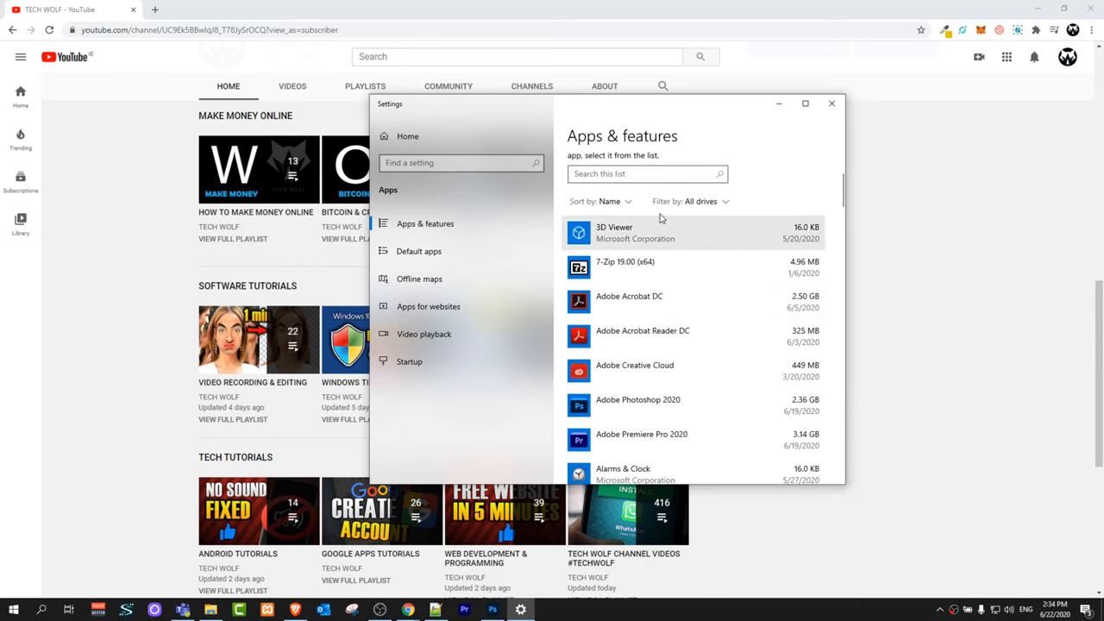
- Filter the installed apps by 'xampp' and expand the XAMPP entry
left_click(645, 172)
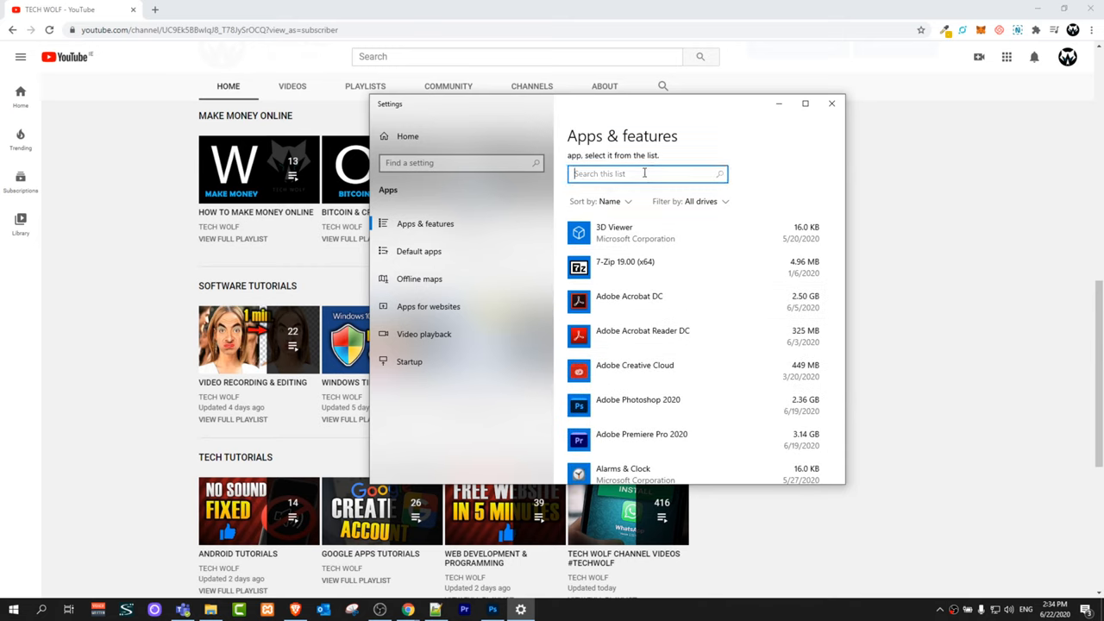
type("xampp")
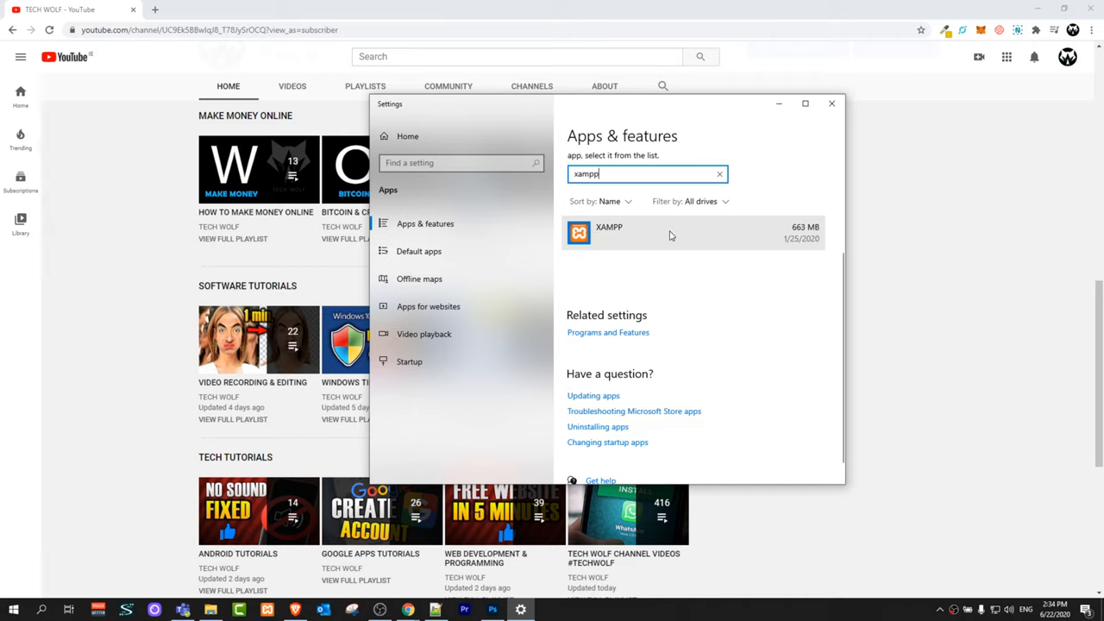
left_click(673, 233)
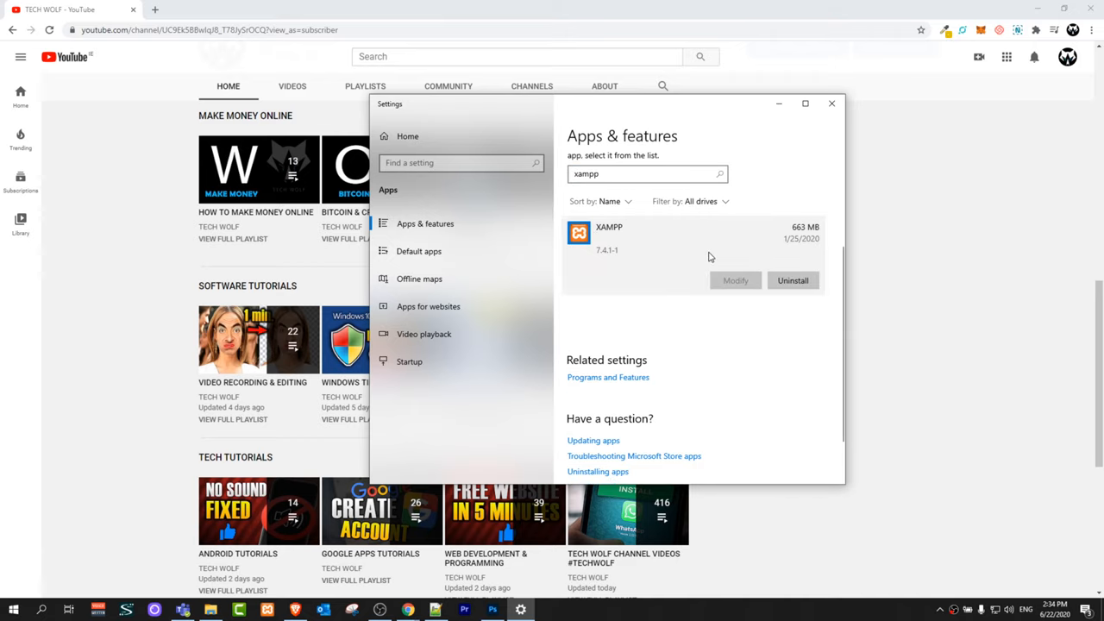
- Uninstall XAMPP and confirm removing it with its related info
left_click(792, 280)
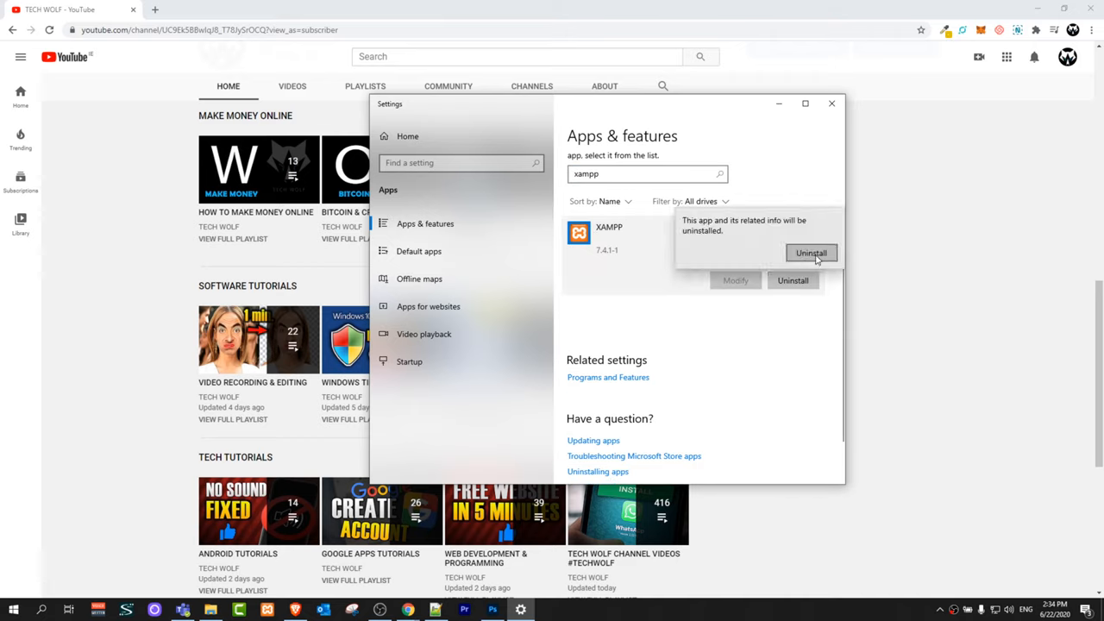
mouse_move(752, 252)
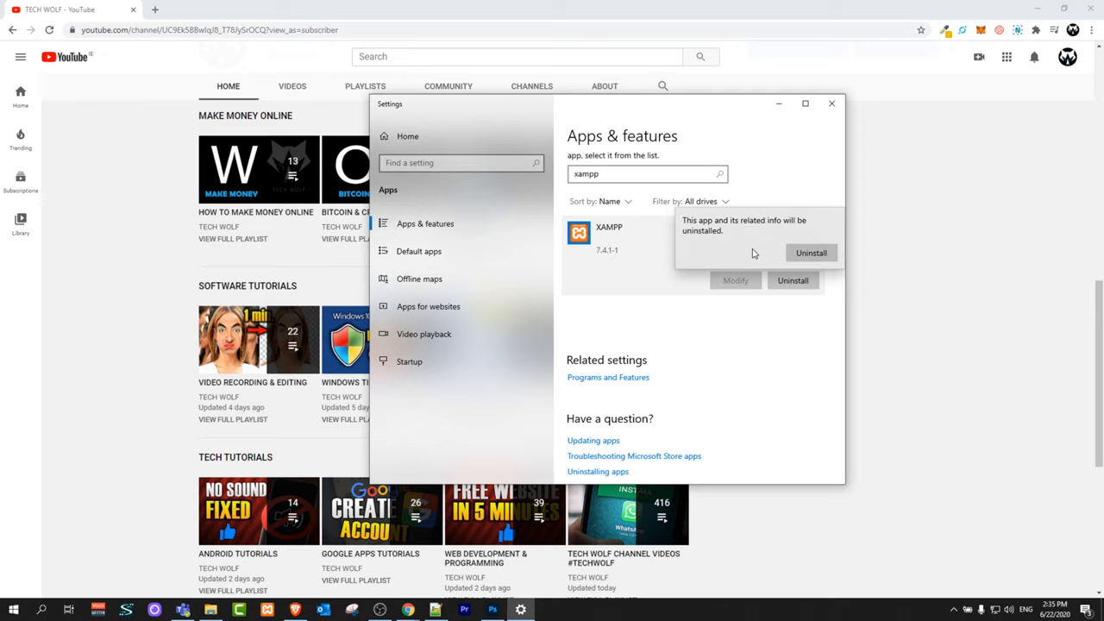
mouse_move(721, 242)
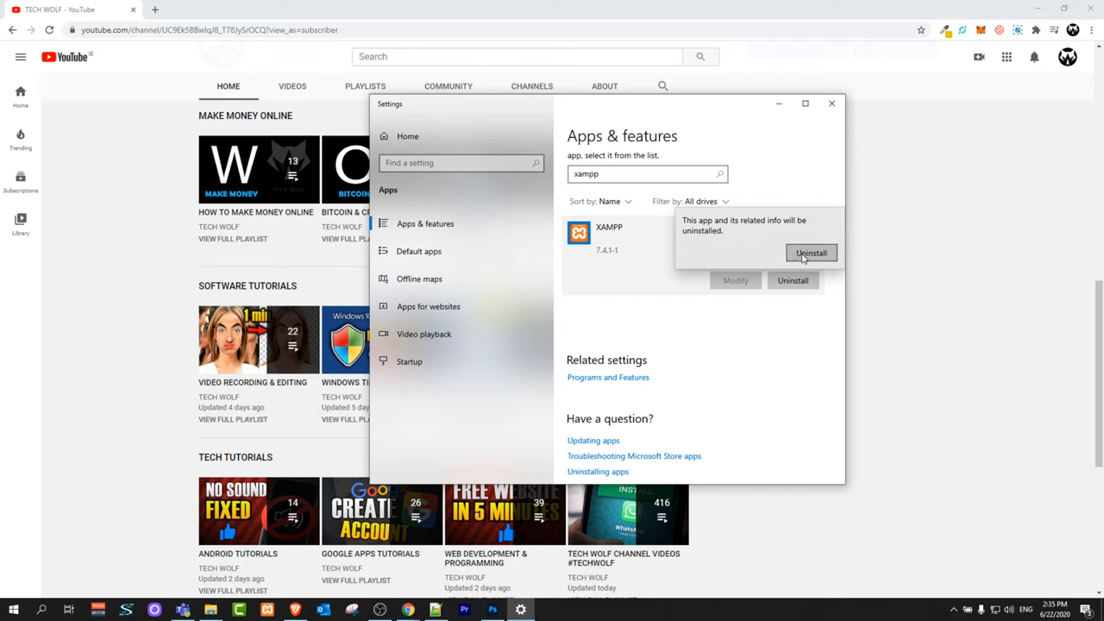
left_click(811, 252)
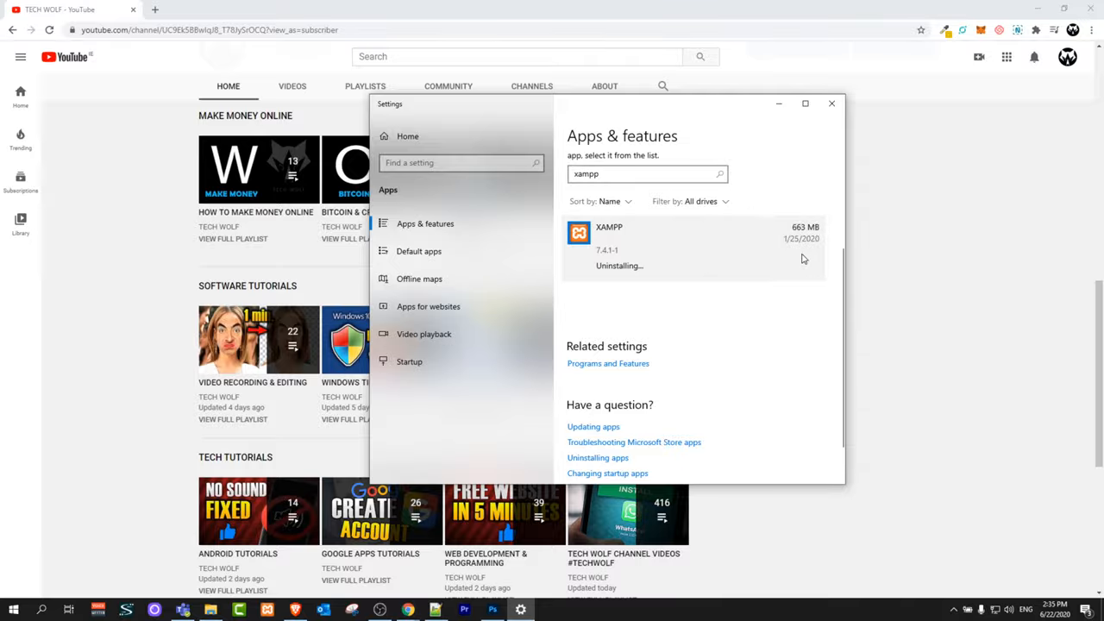
- Check the XAMPP entry while its uninstaller finishes
left_click(690, 238)
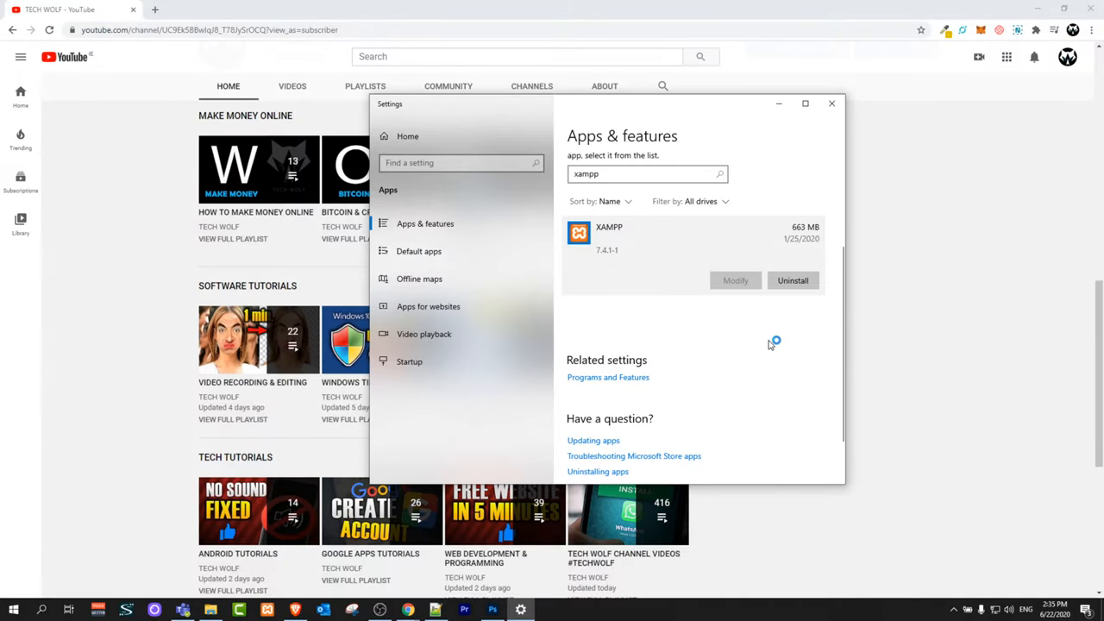
mouse_move(792, 307)
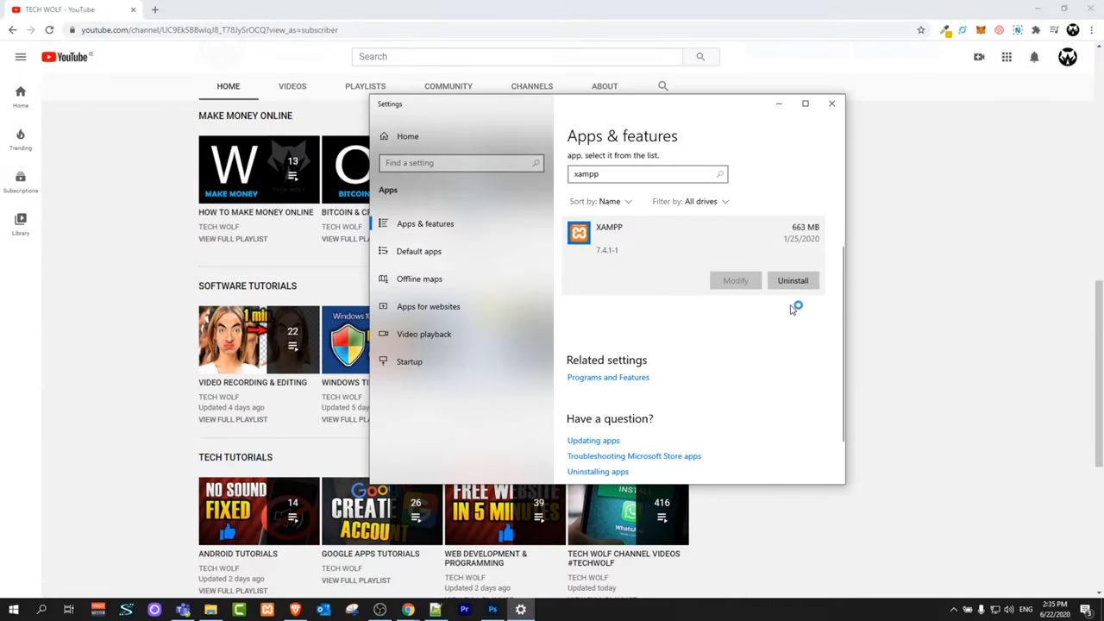
mouse_move(724, 357)
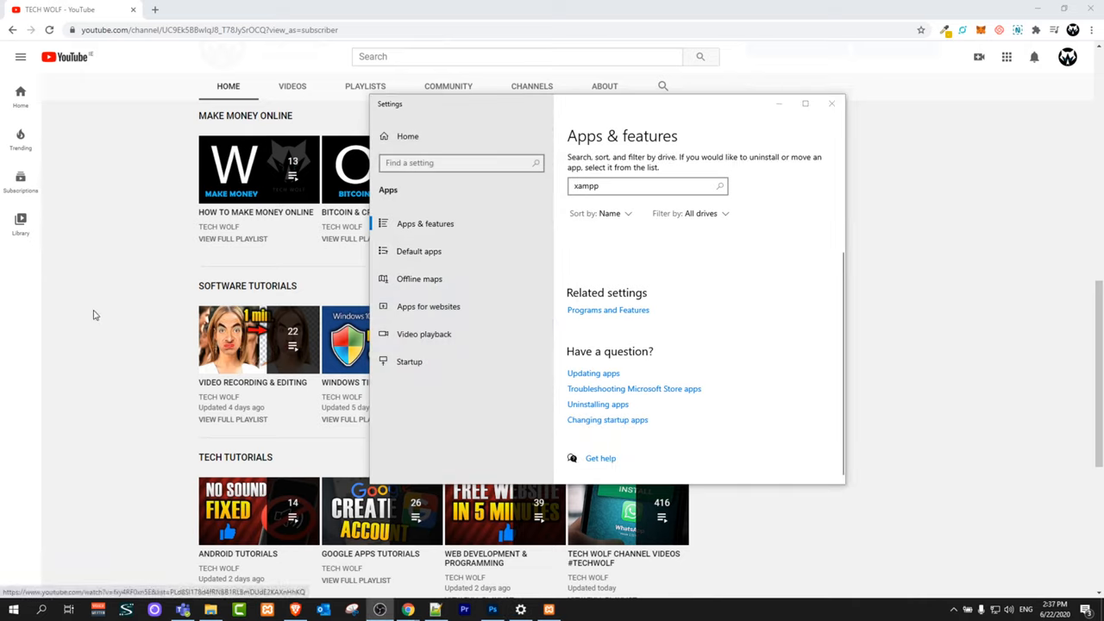
mouse_move(831, 103)
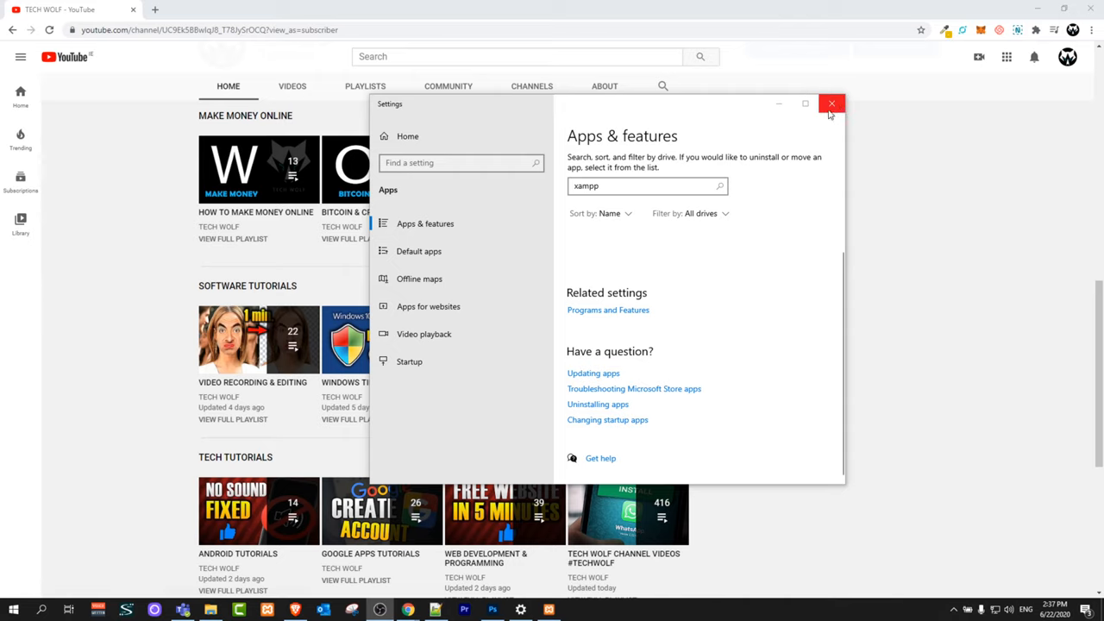